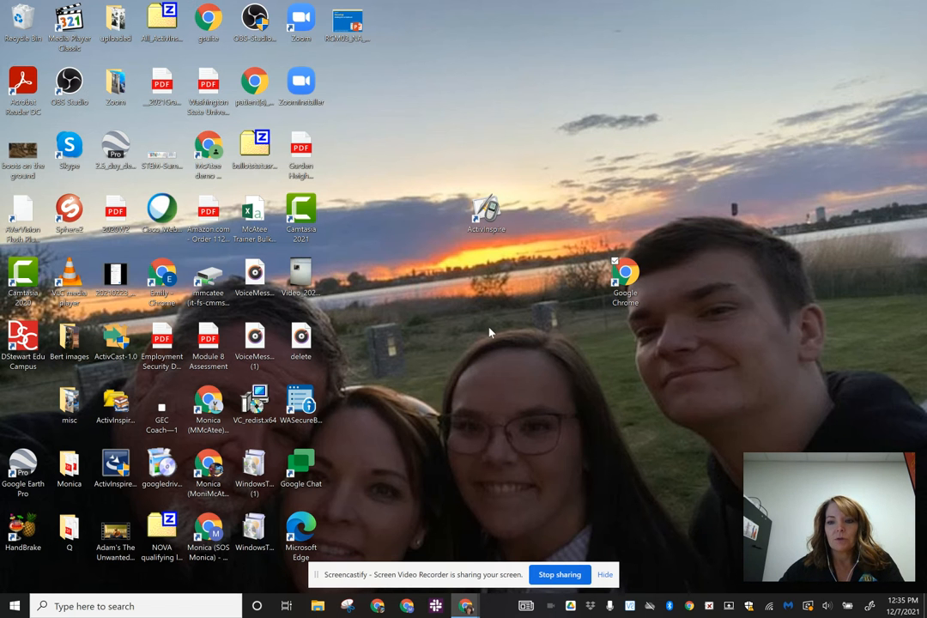
mouse_move(480, 293)
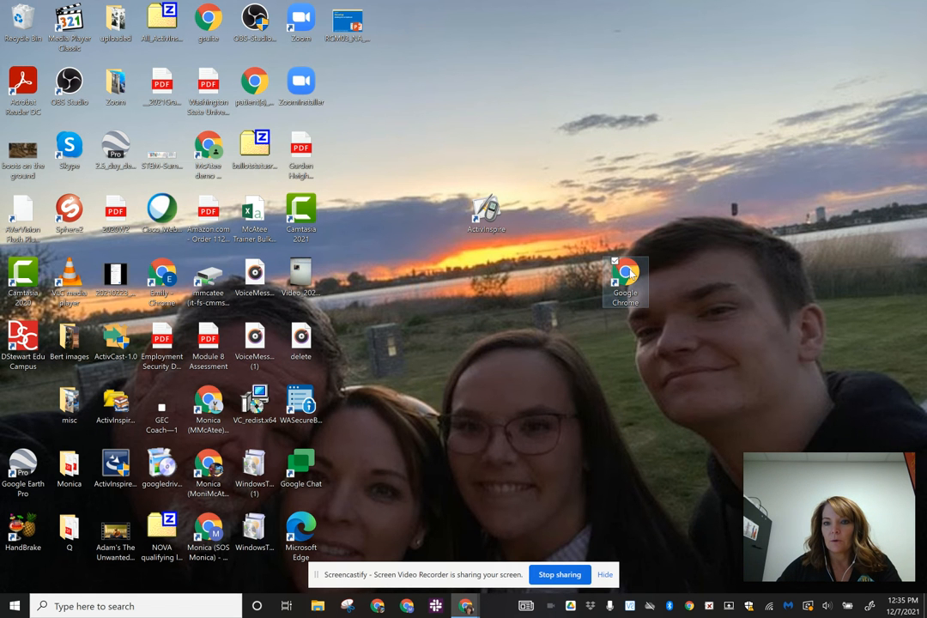
Launch Chrome and start adding a new profile from the 'Who's using Chrome?' picker.
double_click(625, 283)
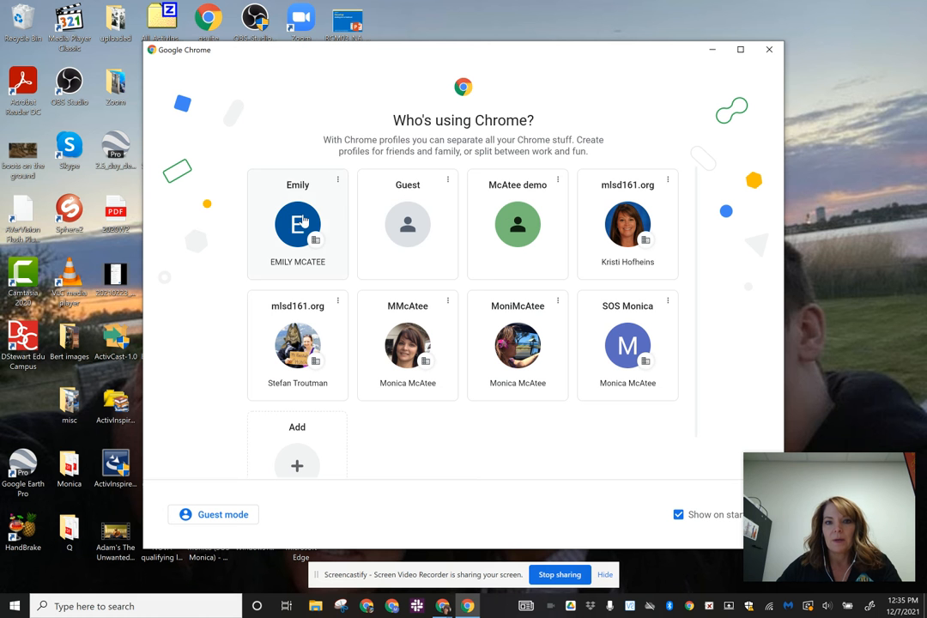
mouse_move(518, 395)
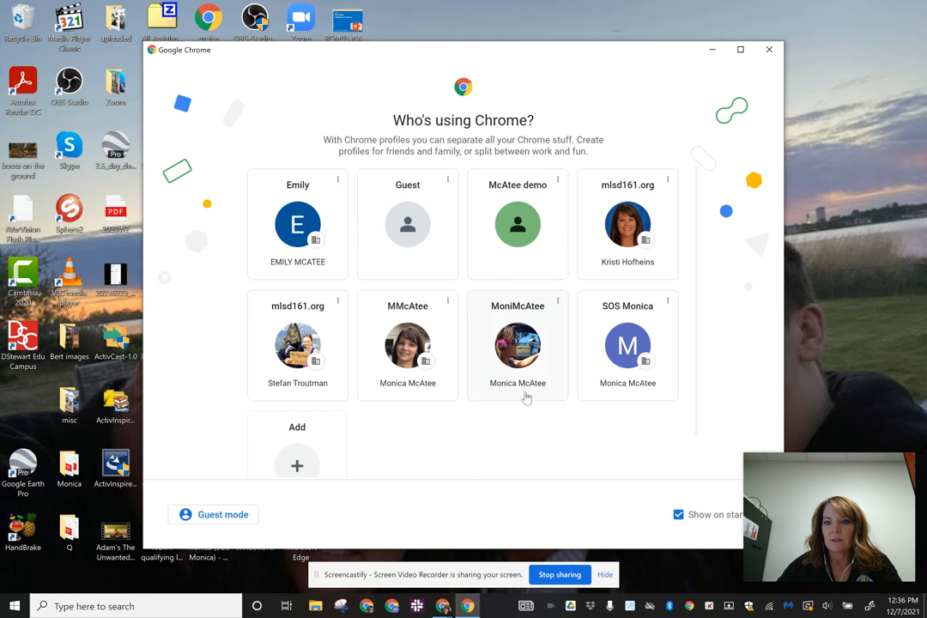
scroll("down", 3)
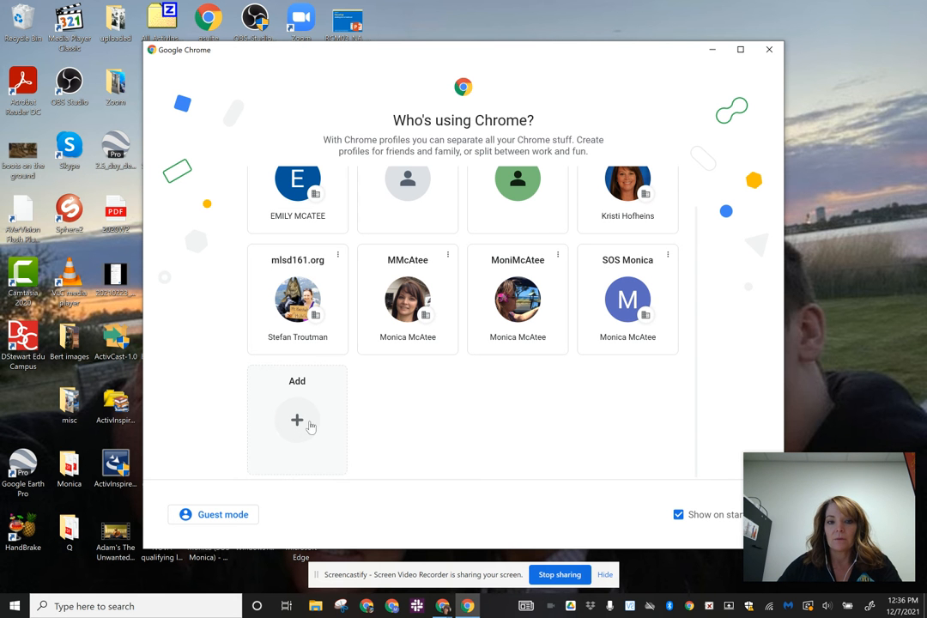
left_click(296, 419)
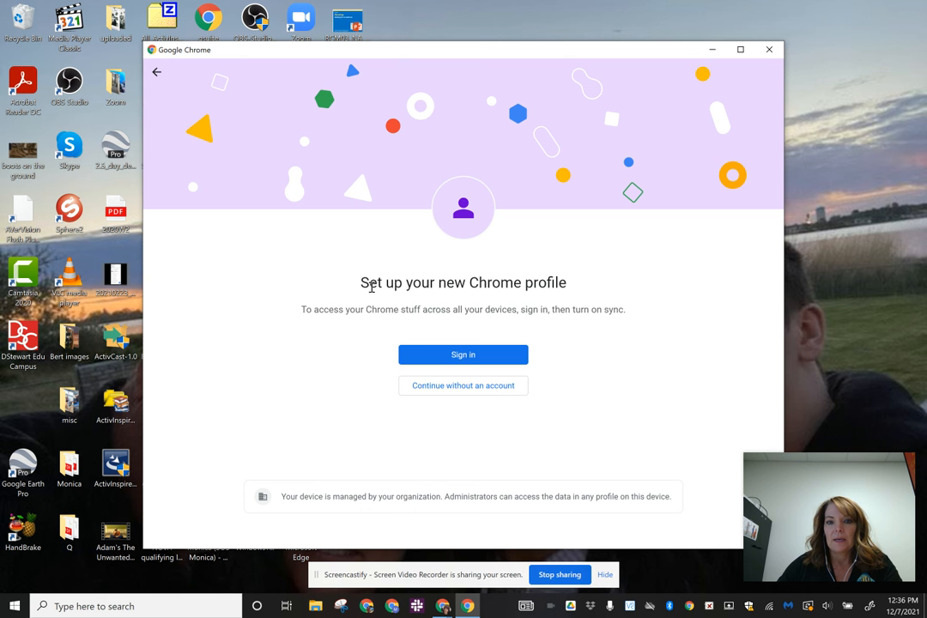
mouse_move(464, 354)
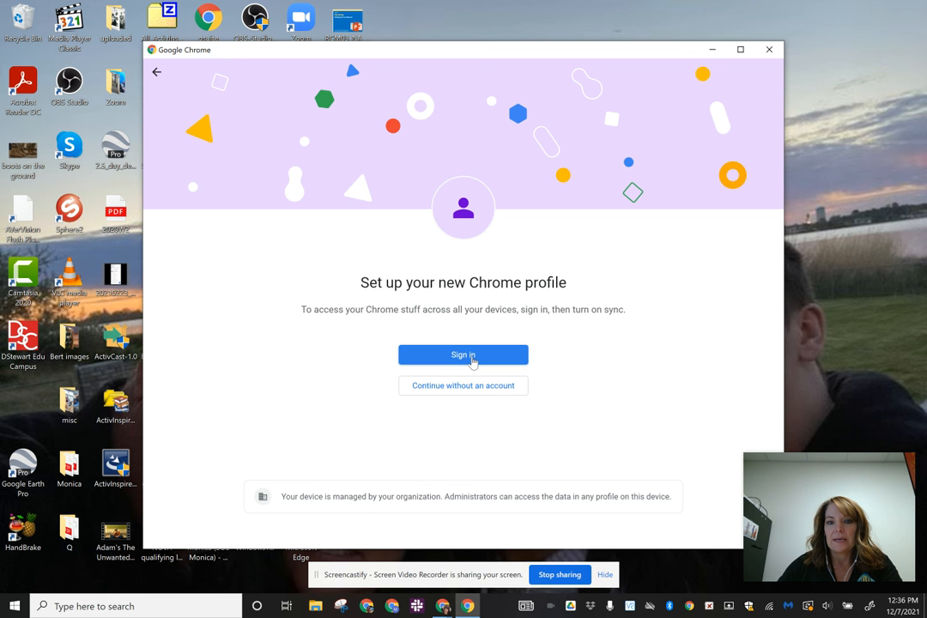
Sign in with the student's district email address and continue to the password prompt.
left_click(463, 354)
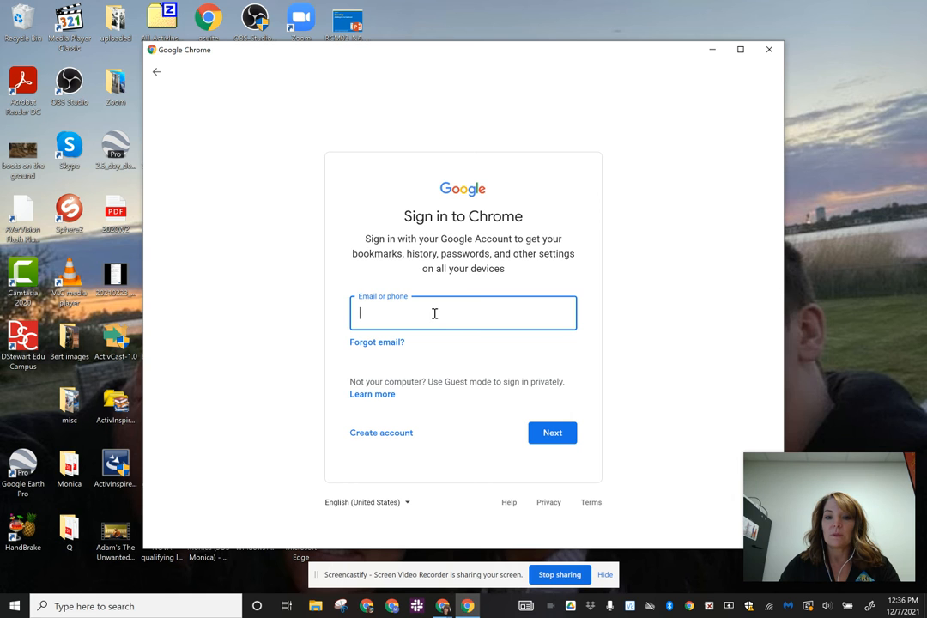
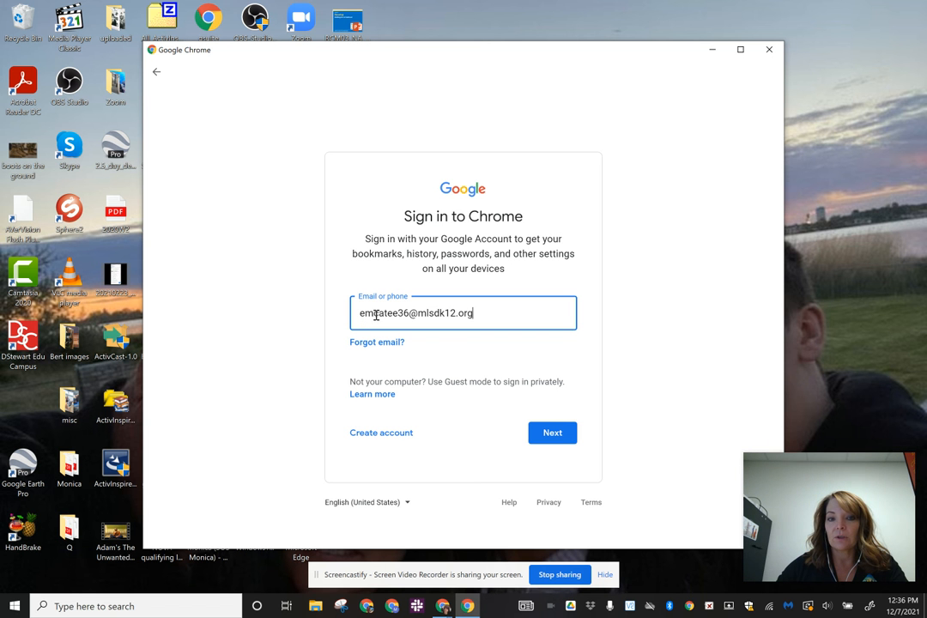
type("c")
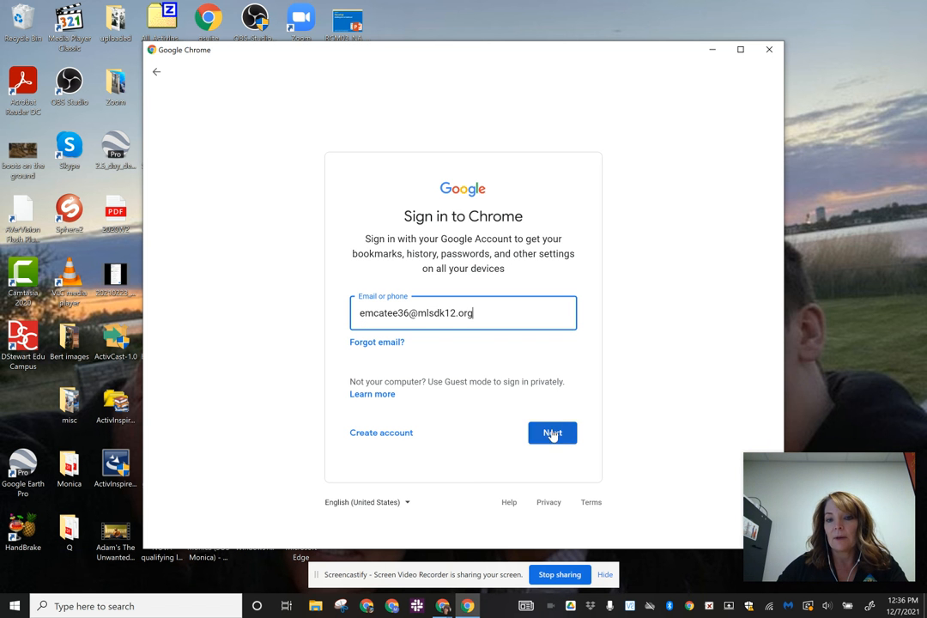
left_click(553, 433)
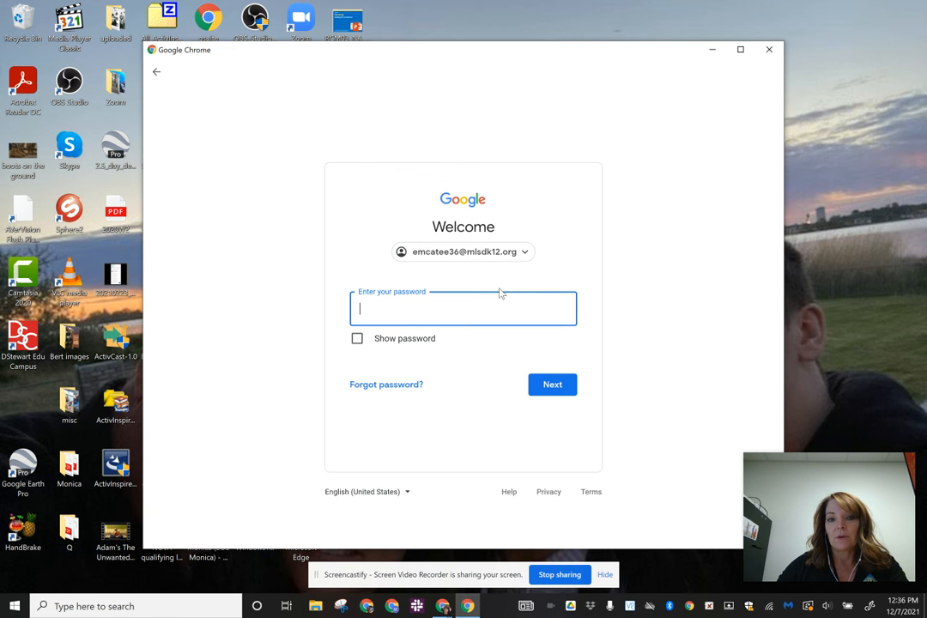
Submit the account password to sign in with the district account.
type("password")
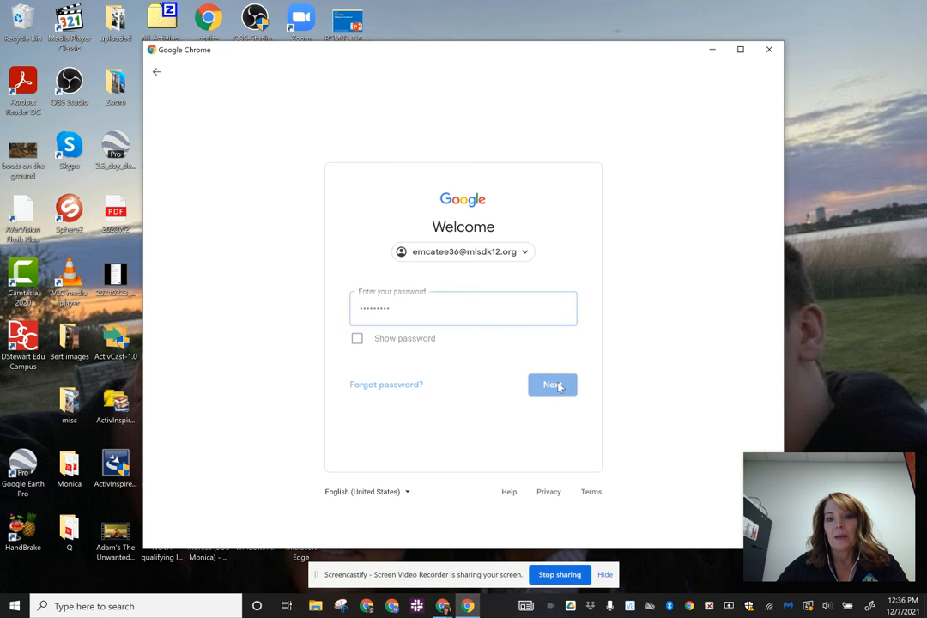
left_click(553, 385)
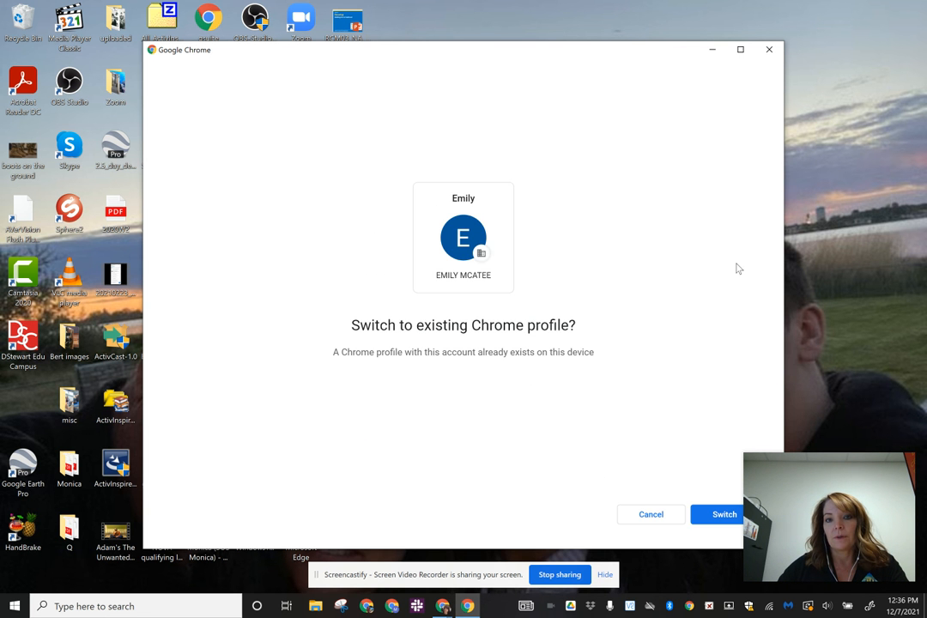
mouse_move(512, 205)
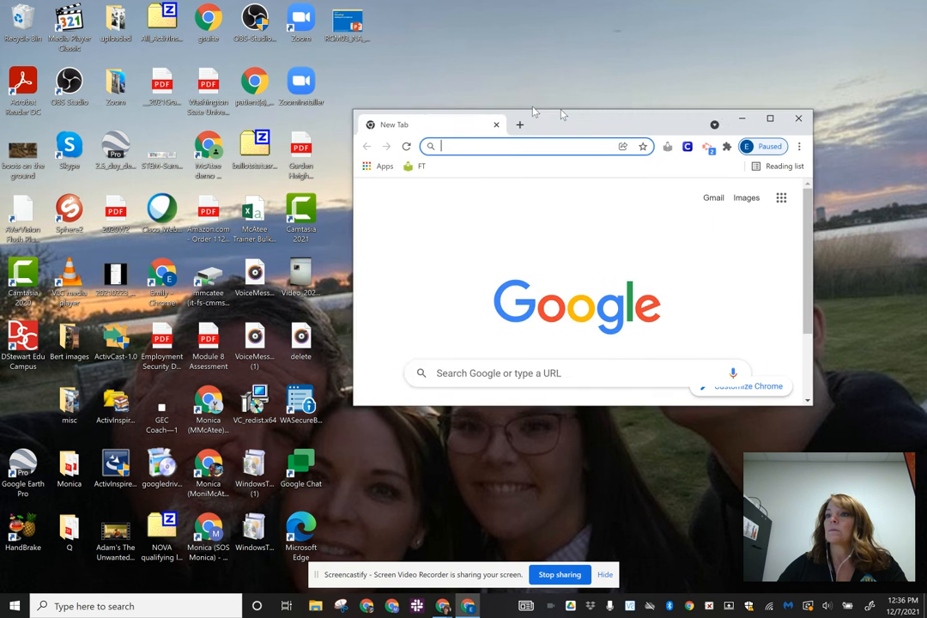
Maximize the signed-in Chrome window showing the new tab page.
left_click(769, 117)
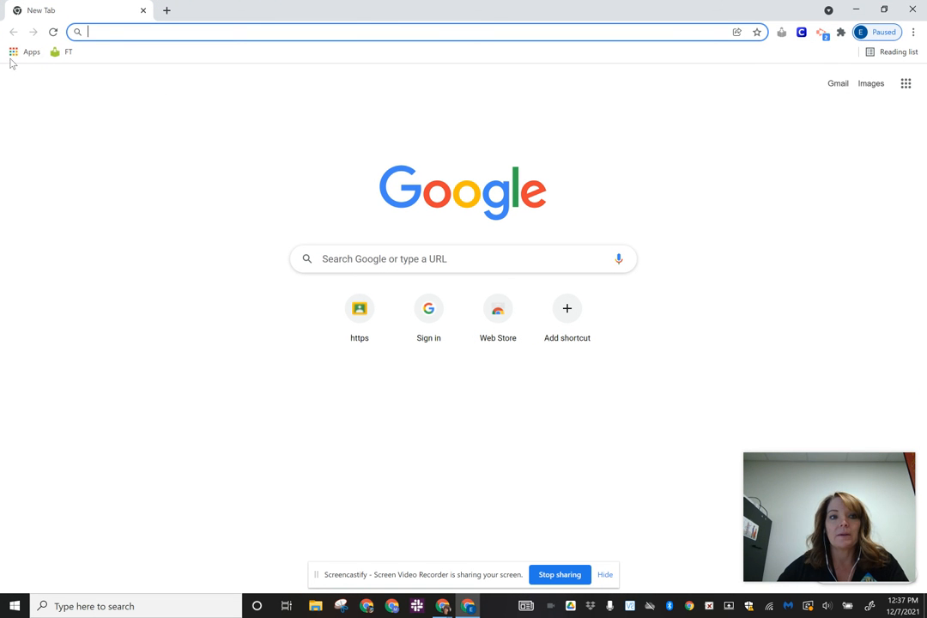
mouse_move(151, 31)
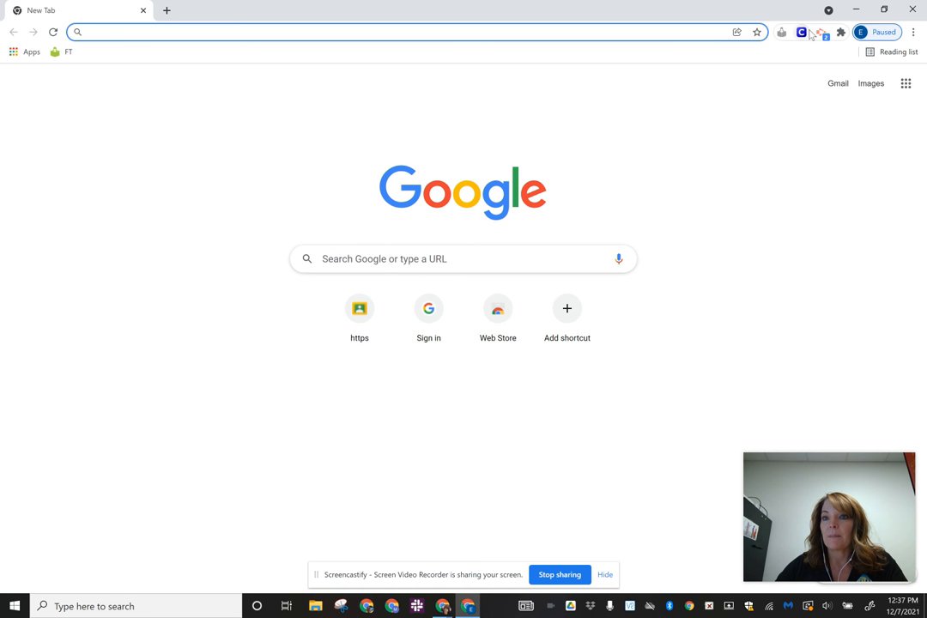
mouse_move(803, 33)
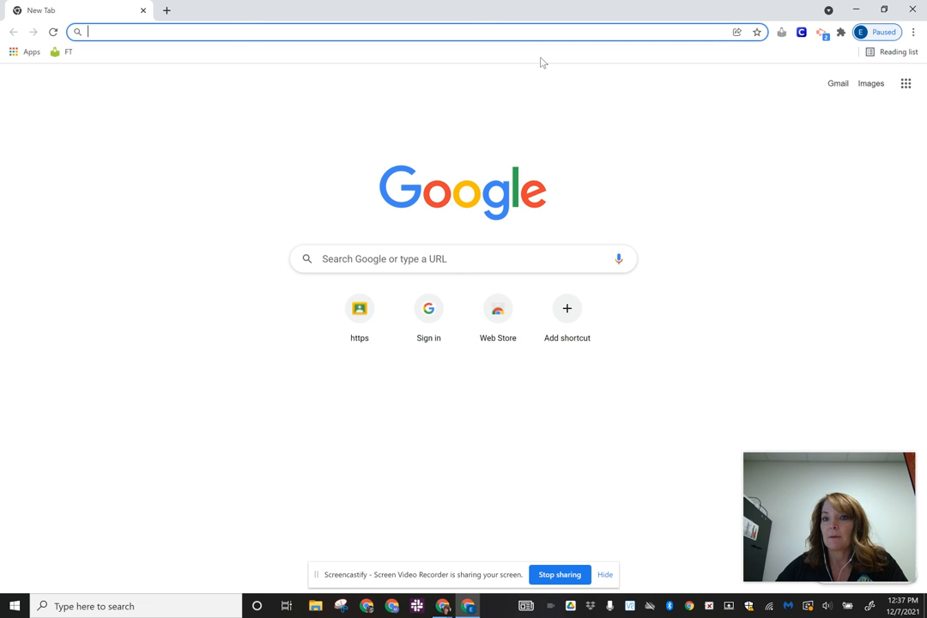
mouse_move(488, 31)
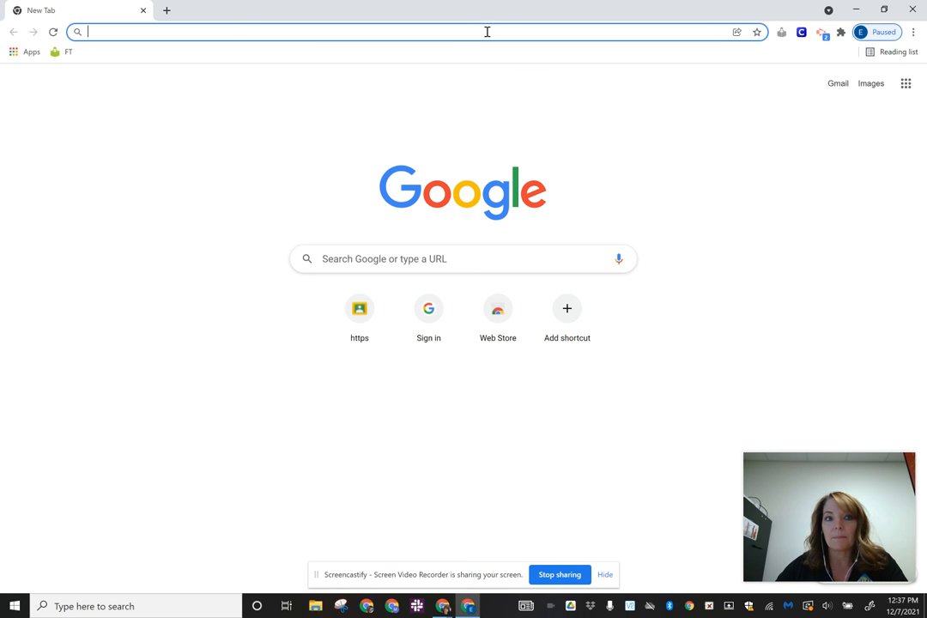
mouse_move(343, 72)
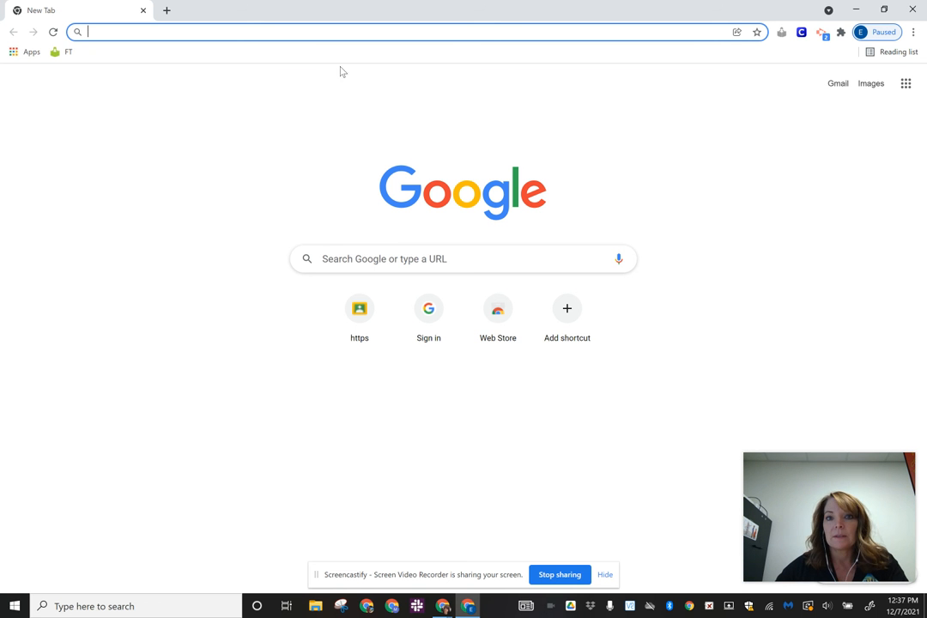
mouse_move(158, 160)
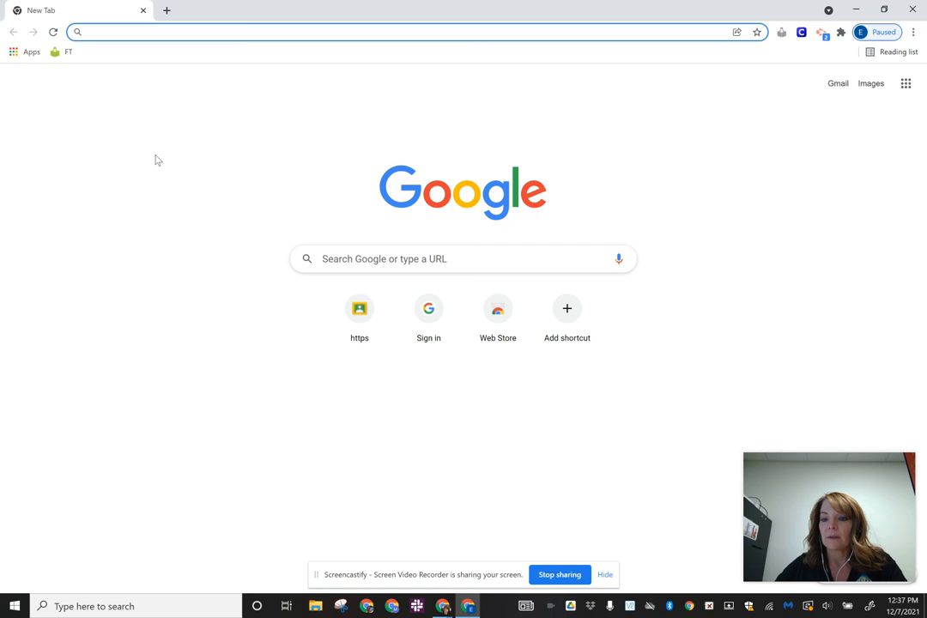
mouse_move(515, 426)
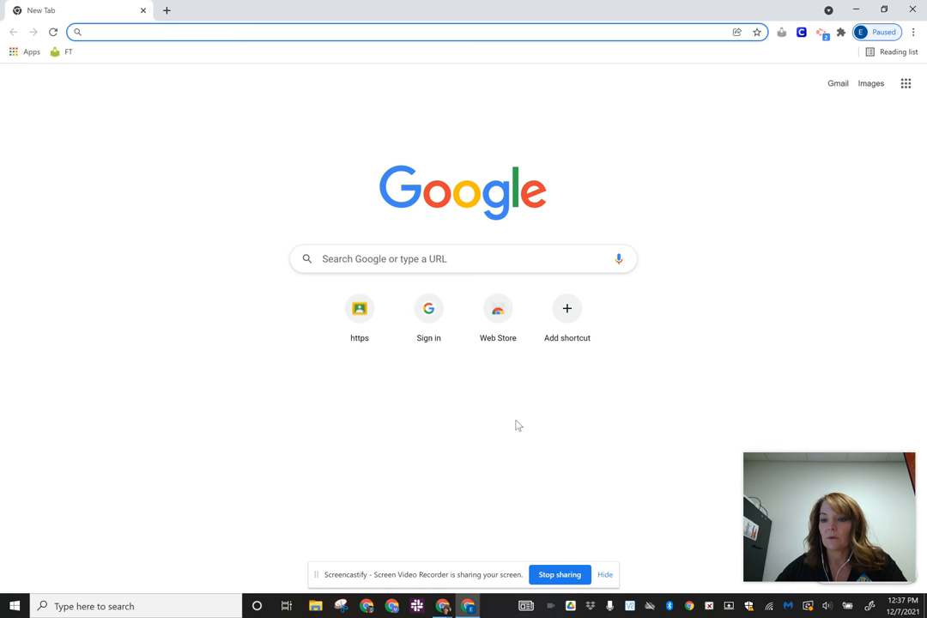